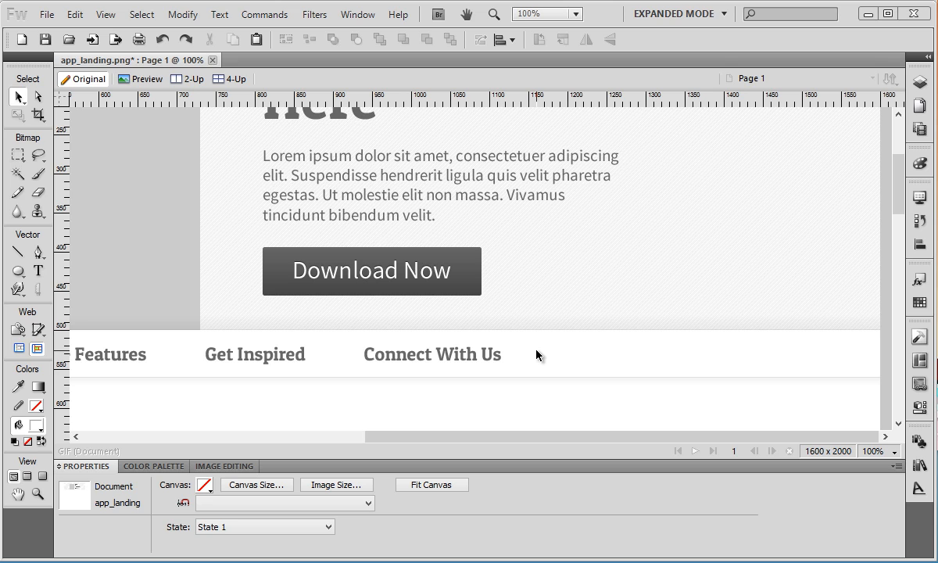
# Step: Select the Download Now button's shape and text and open its context menu
pyautogui.click(371, 271)
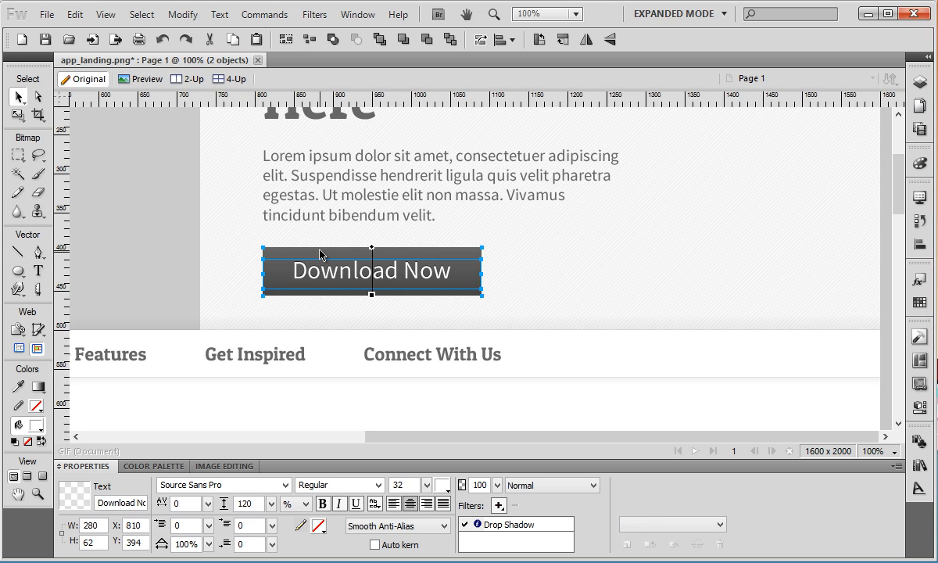
pyautogui.click(371, 271)
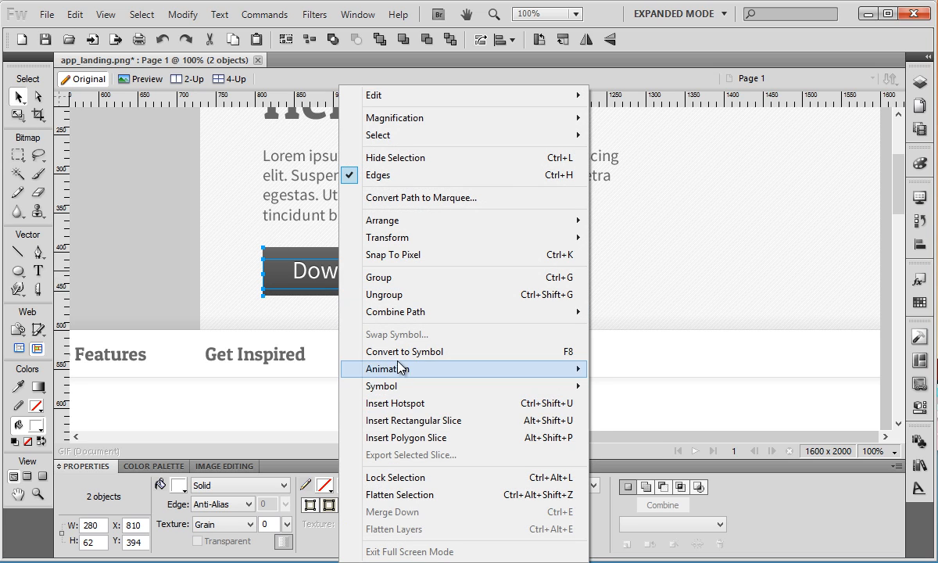
# Step: Convert the Download Now shape and text into a Button-type symbol named 'Button'
pyautogui.click(404, 351)
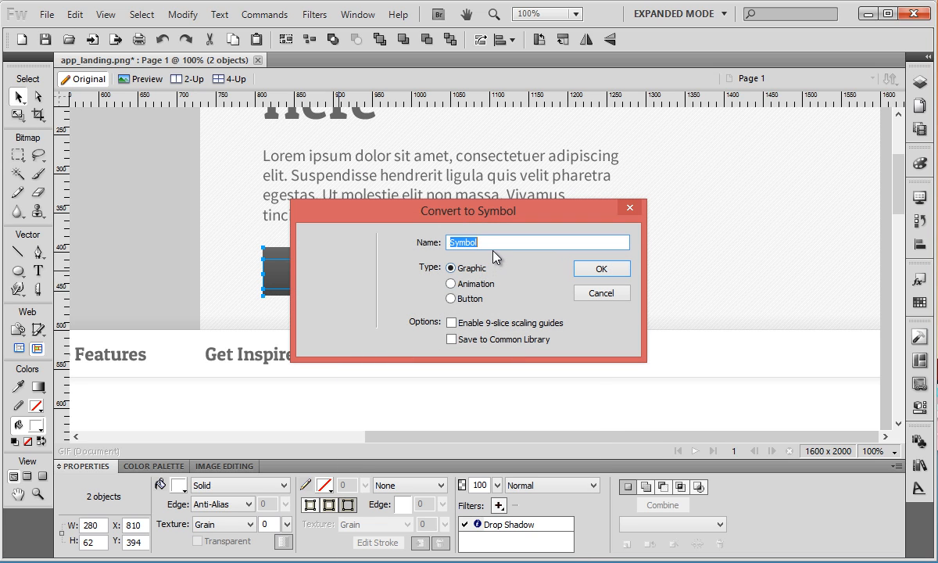
pyautogui.write('Button')
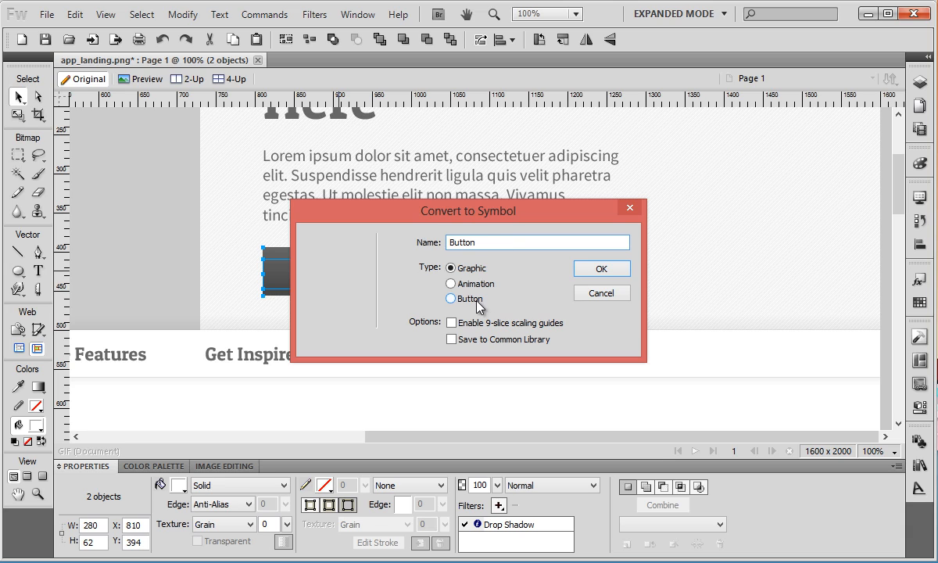
pyautogui.click(451, 298)
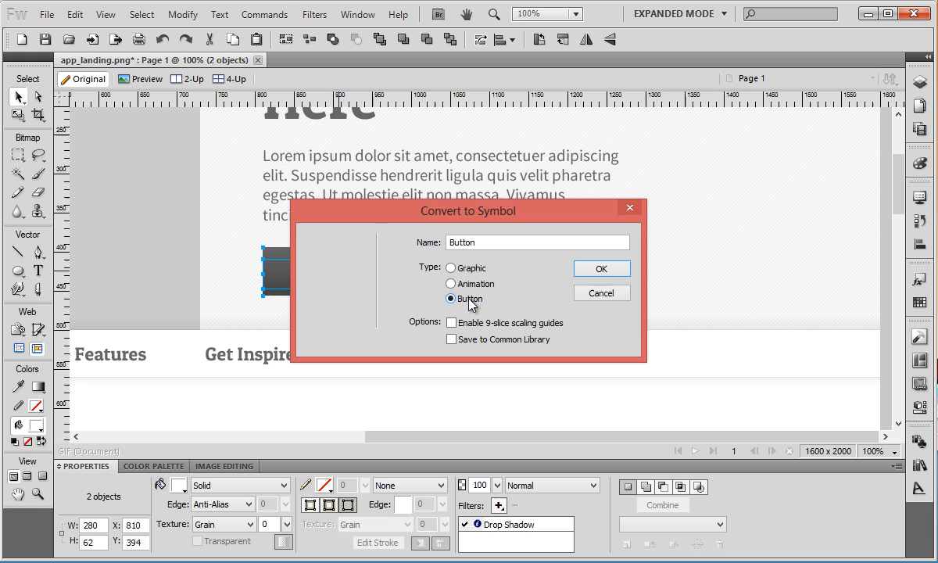
pyautogui.click(601, 268)
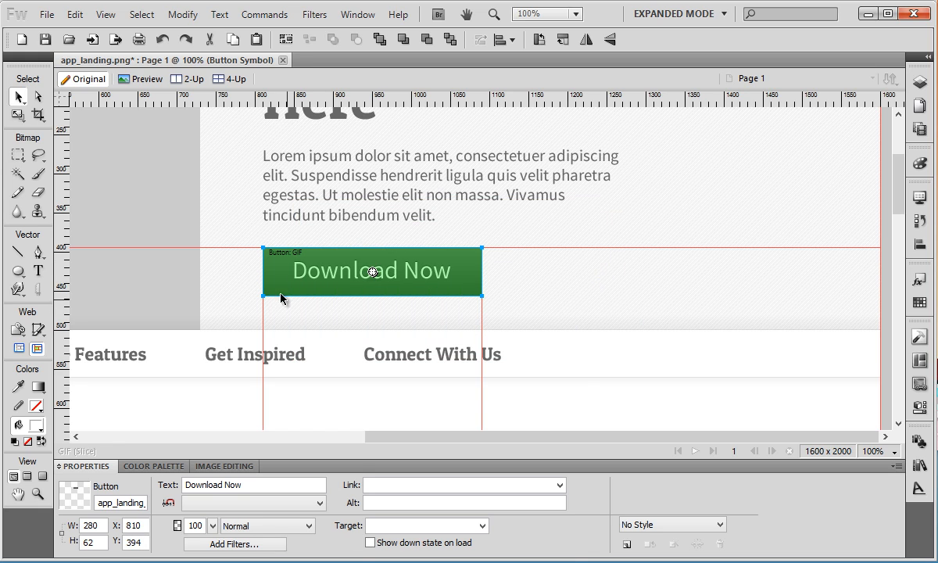
pyautogui.moveTo(893, 115)
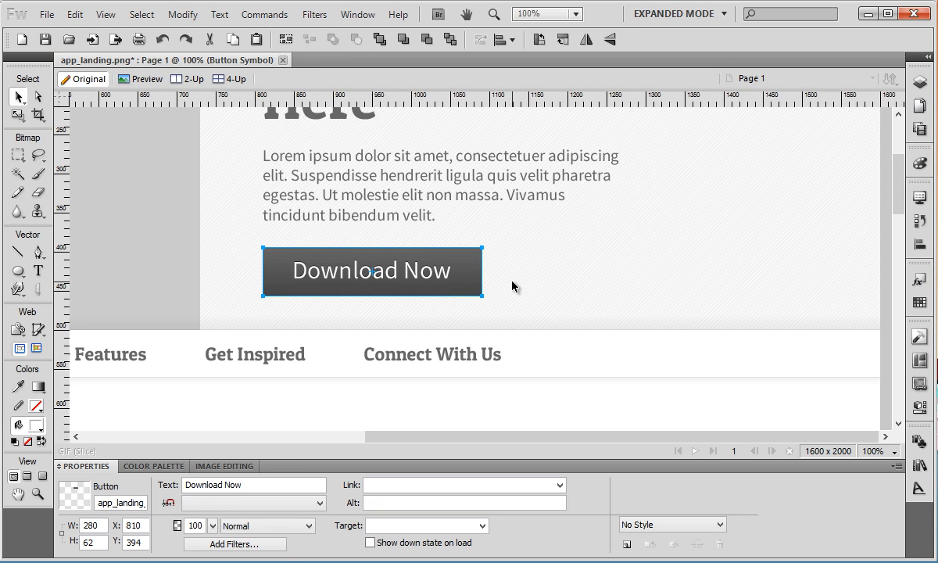
pyautogui.moveTo(424, 258)
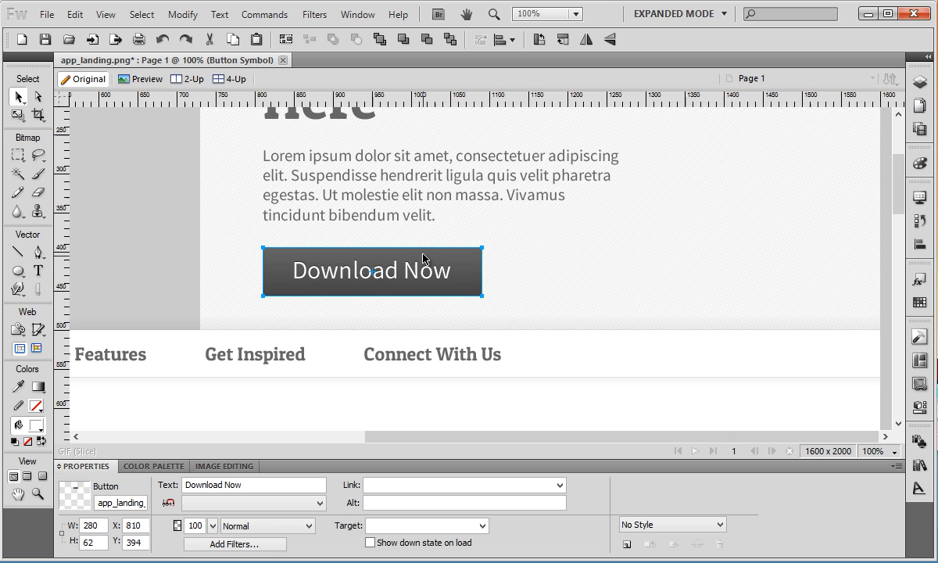
pyautogui.moveTo(421, 260)
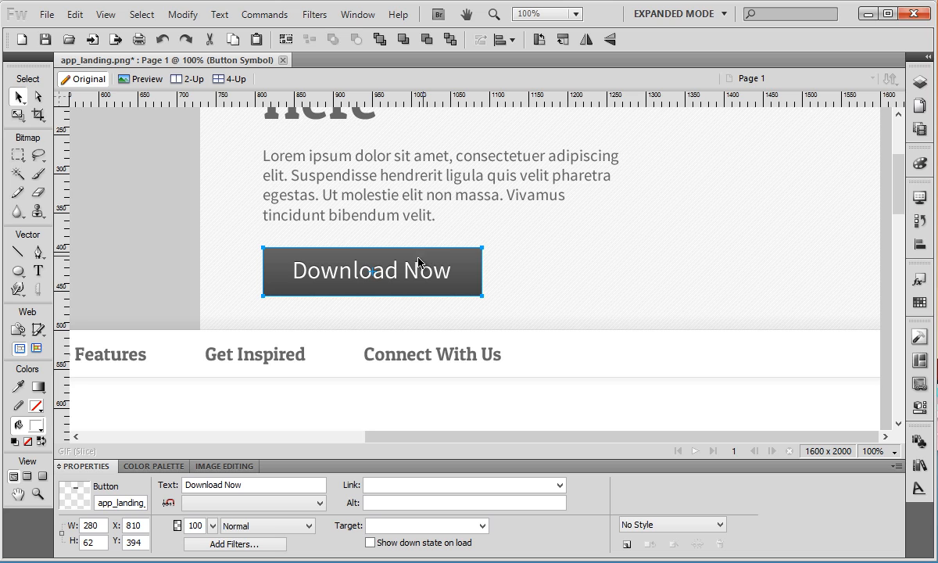
# Step: Alt-drag a duplicate of the Download Now button to the right, level at y 394
pyautogui.moveTo(373, 271); pyautogui.dragTo(637, 271)
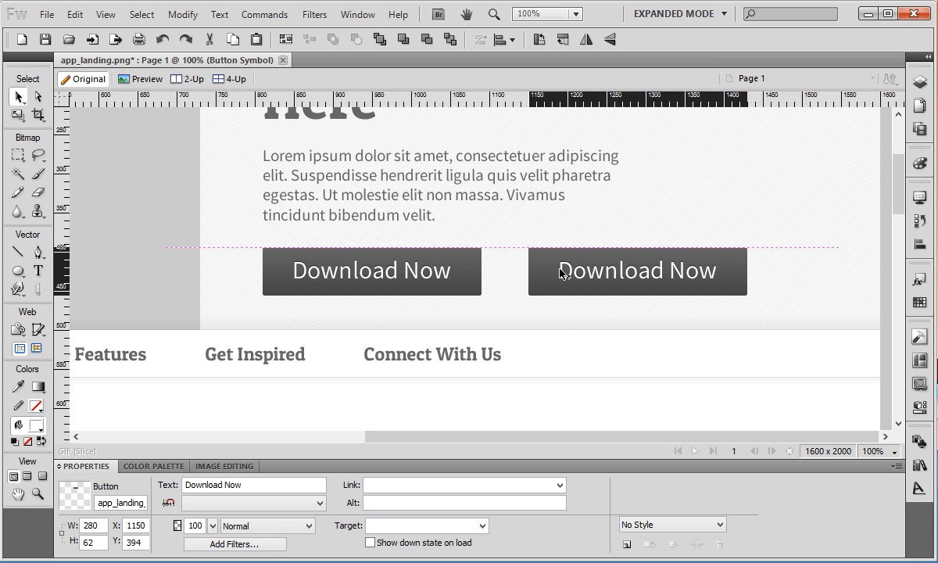
pyautogui.click(637, 271)
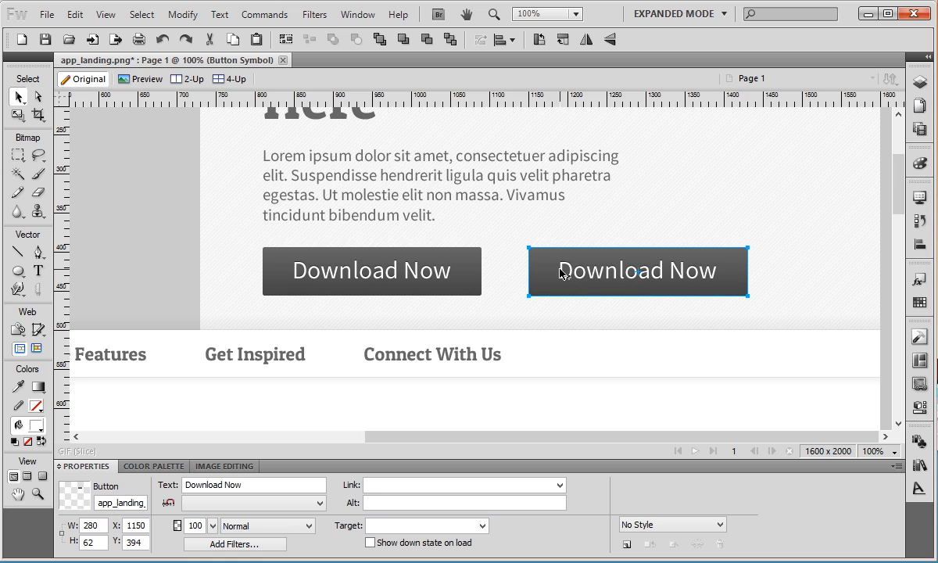
pyautogui.moveTo(569, 236)
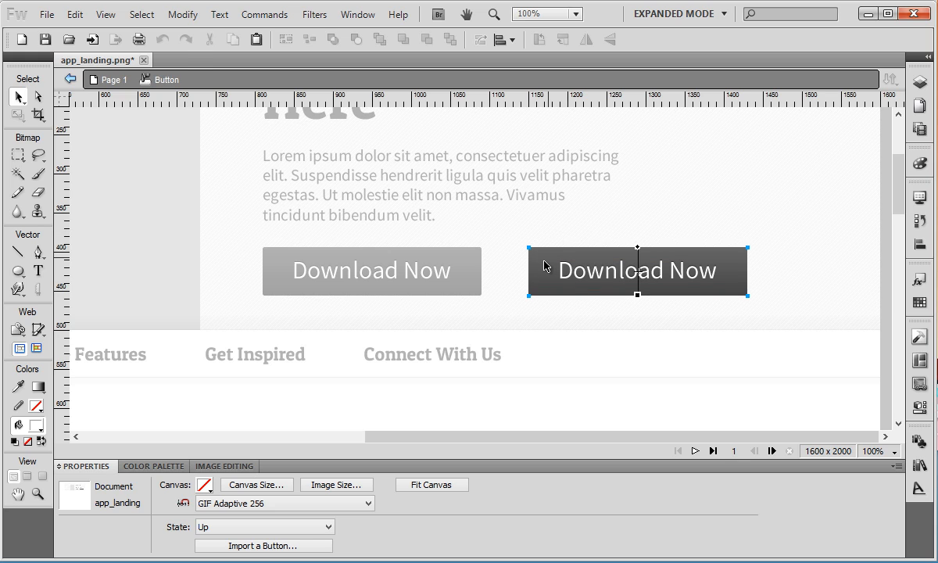
pyautogui.doubleClick(636, 271)
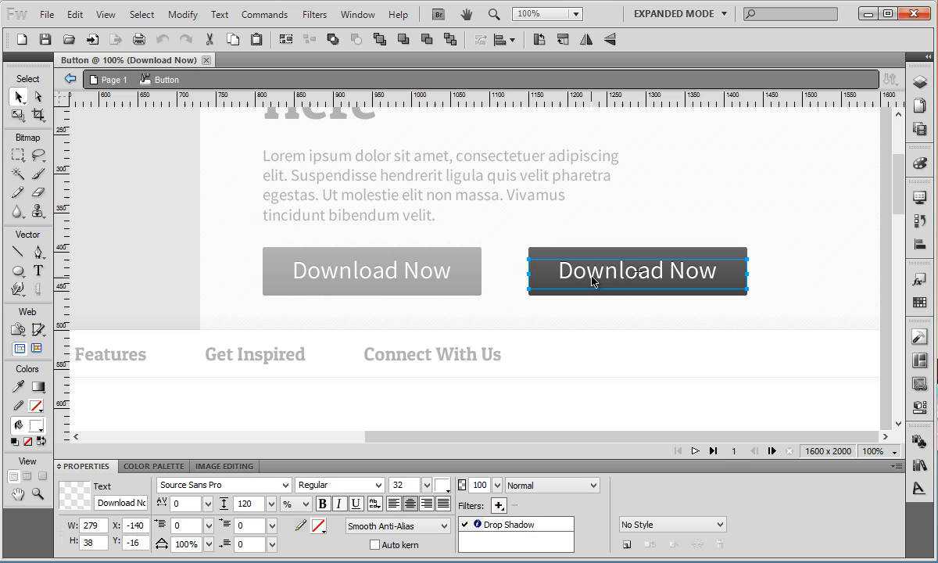
pyautogui.moveTo(388, 283)
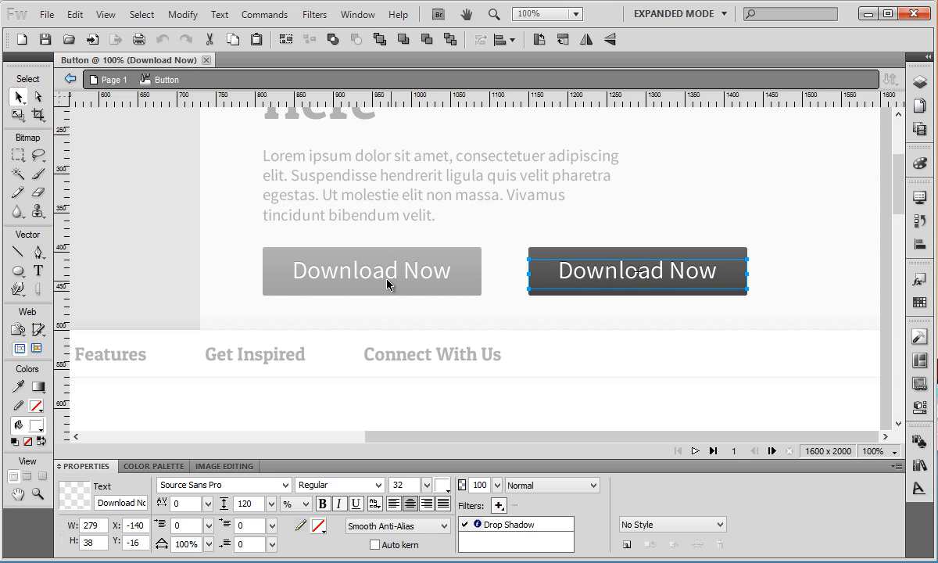
pyautogui.moveTo(330, 274)
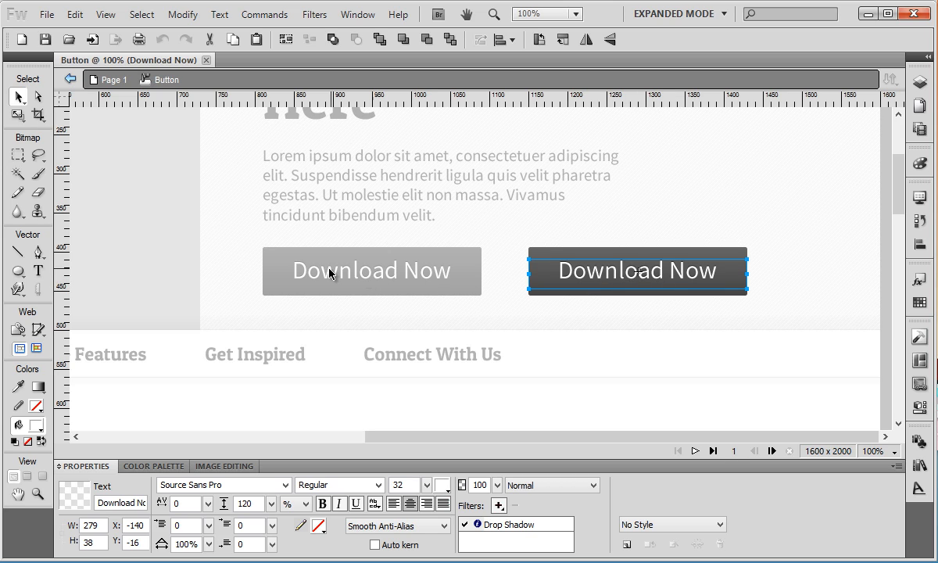
pyautogui.moveTo(398, 286)
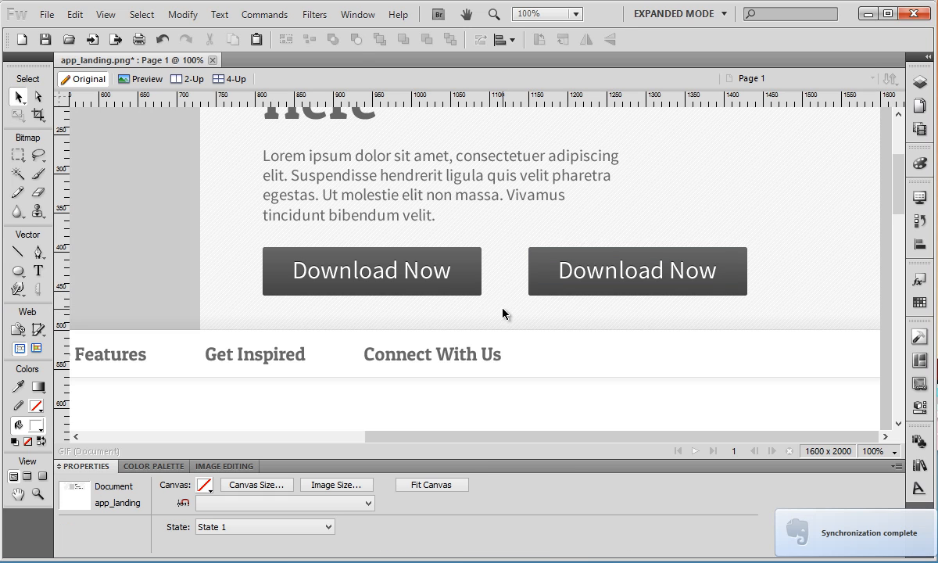
# Step: Change the second button instance's label to 'Learn More' in Properties, then reopen the symbol
pyautogui.click(636, 272)
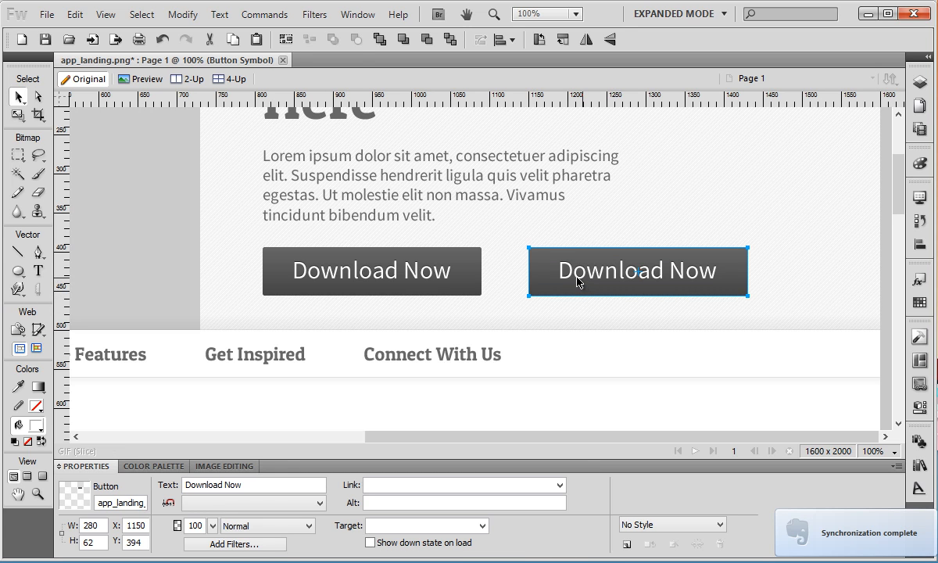
pyautogui.click(250, 484)
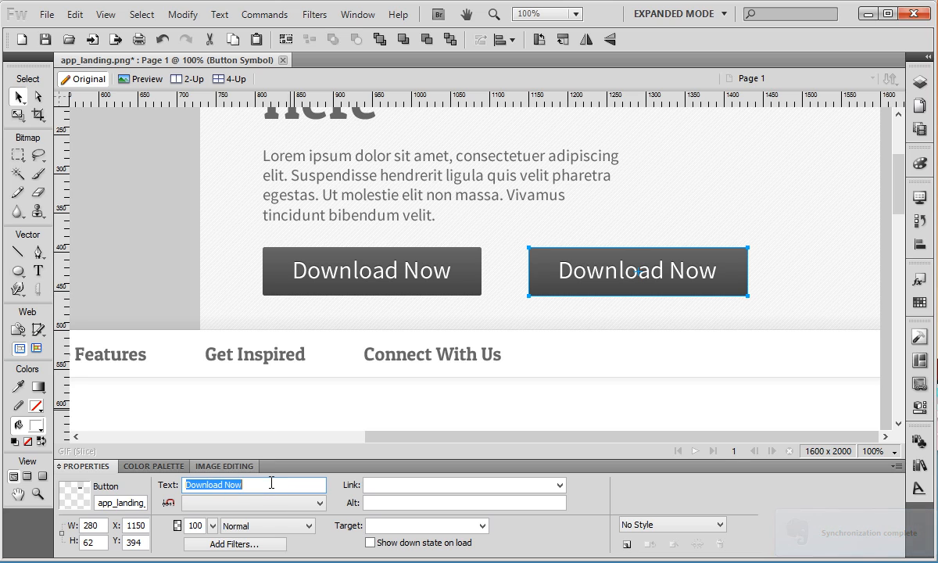
pyautogui.write('Learn More')
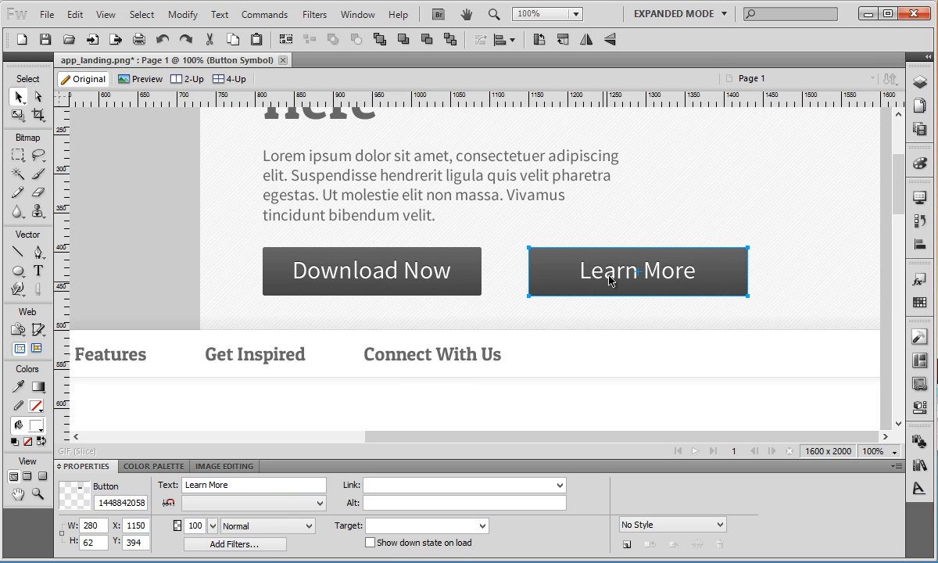
pyautogui.moveTo(581, 287)
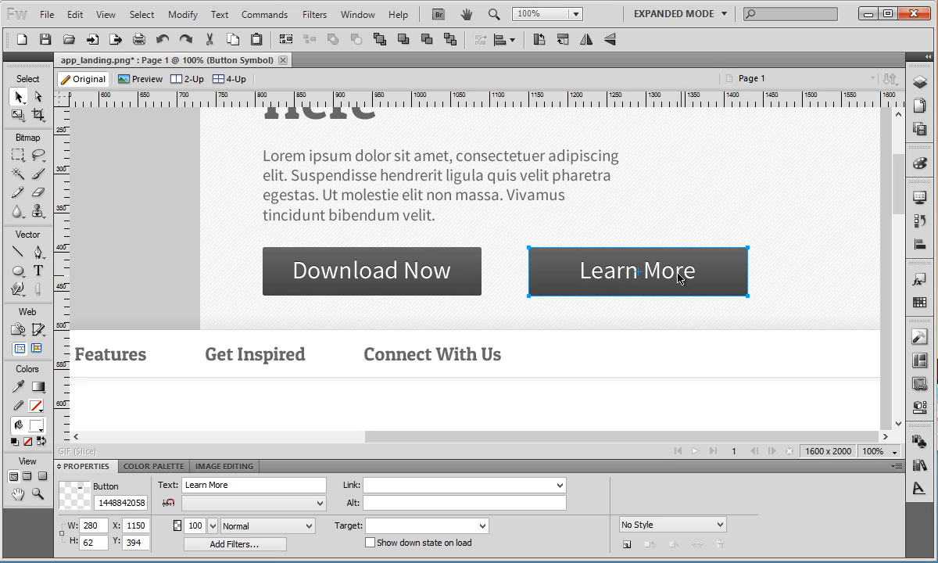
pyautogui.click(371, 272)
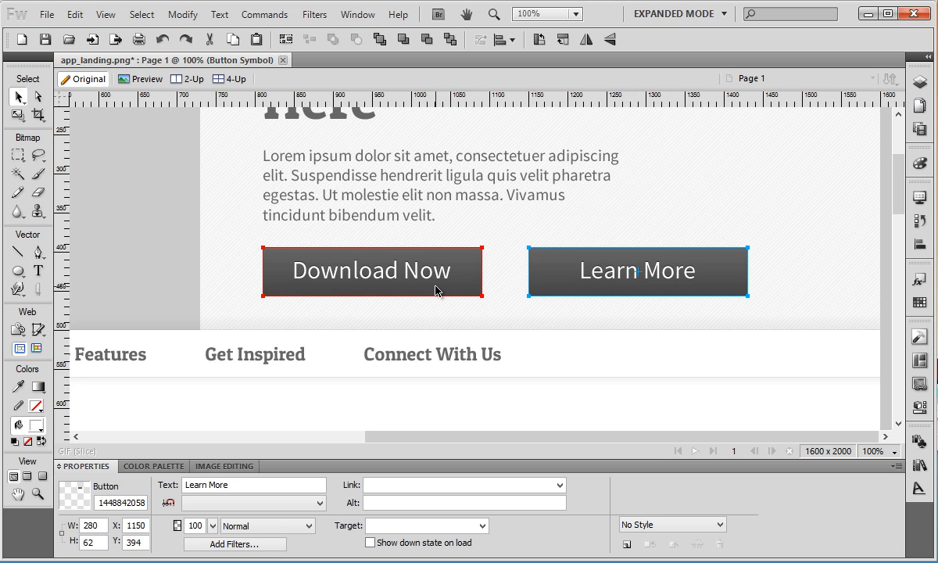
pyautogui.click(372, 270)
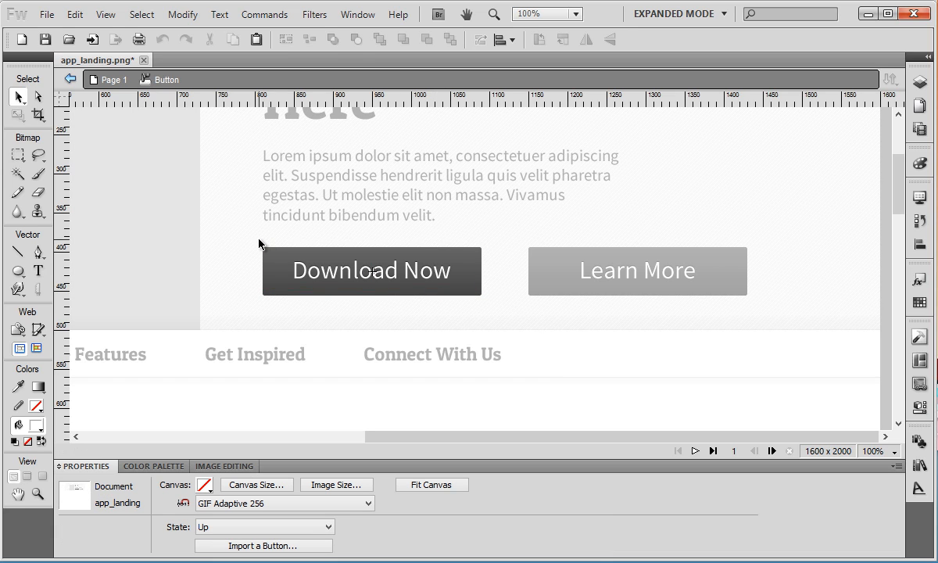
# Step: Select the button background inside the symbol to restyle it flat dark gray
pyautogui.click(371, 271)
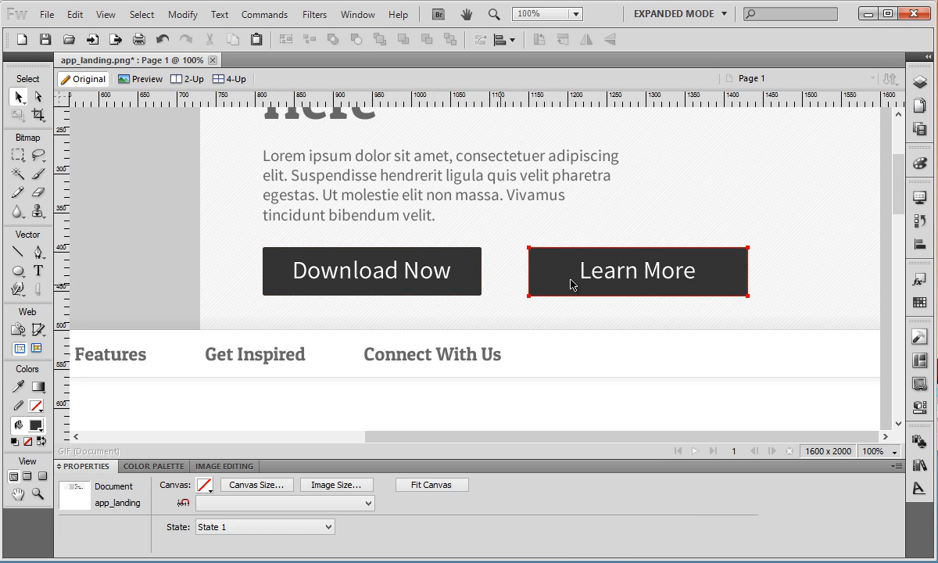
pyautogui.click(371, 272)
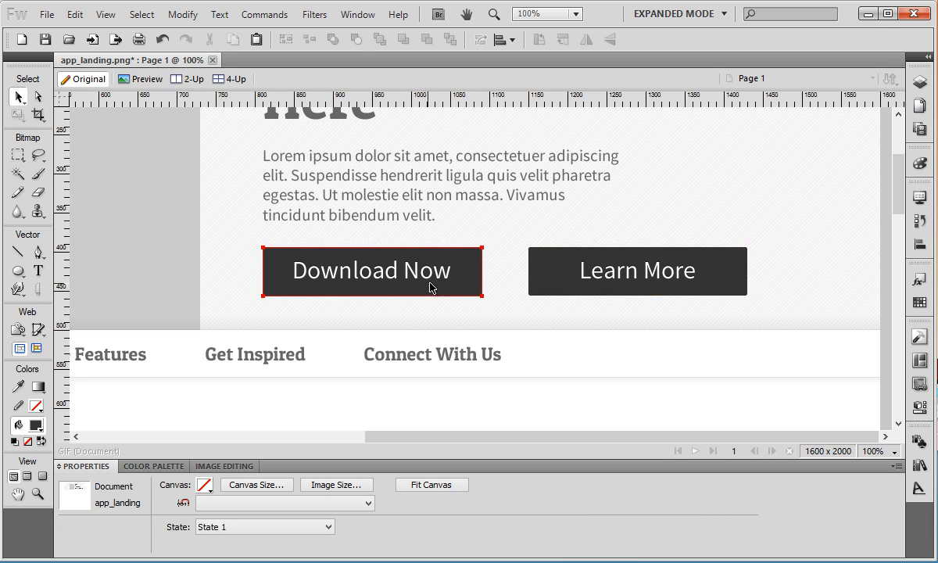
pyautogui.click(637, 271)
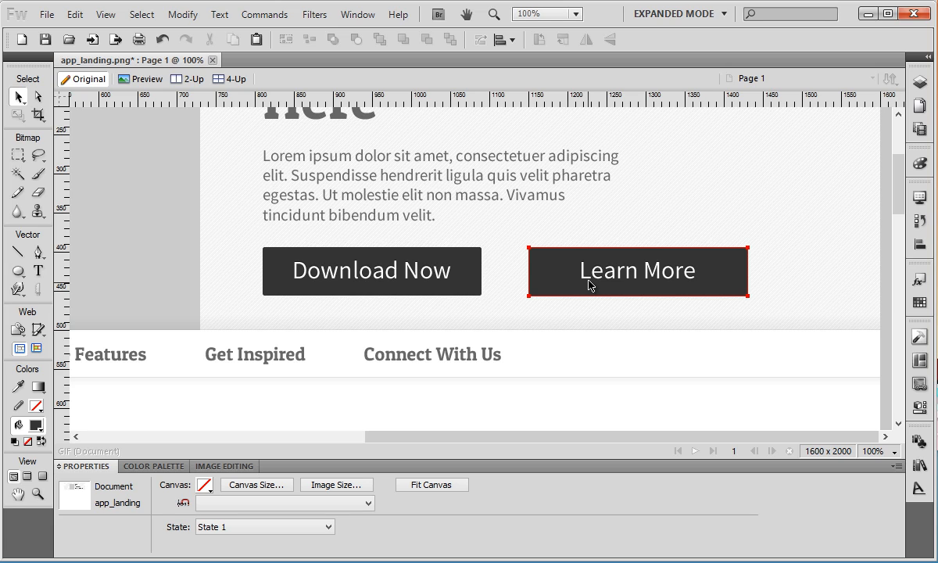
pyautogui.click(371, 270)
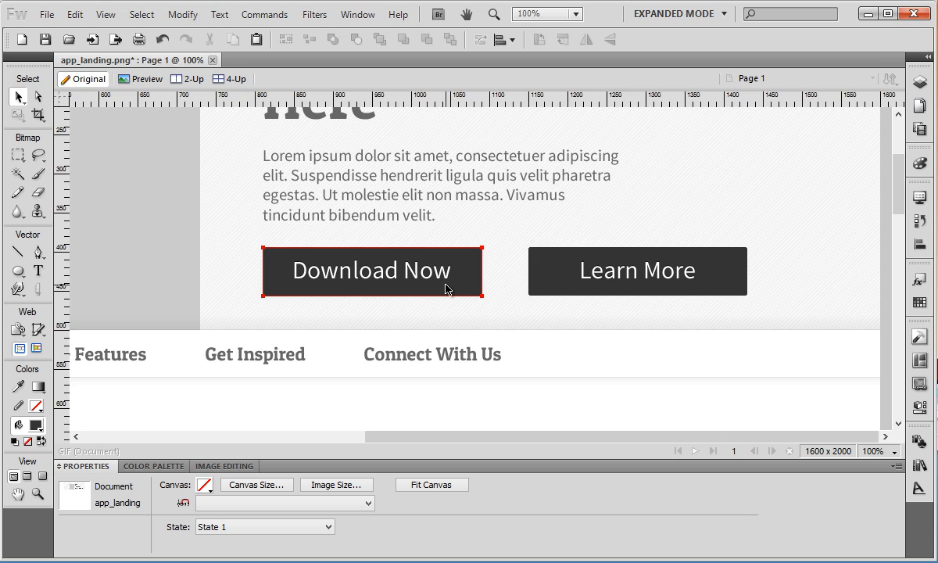